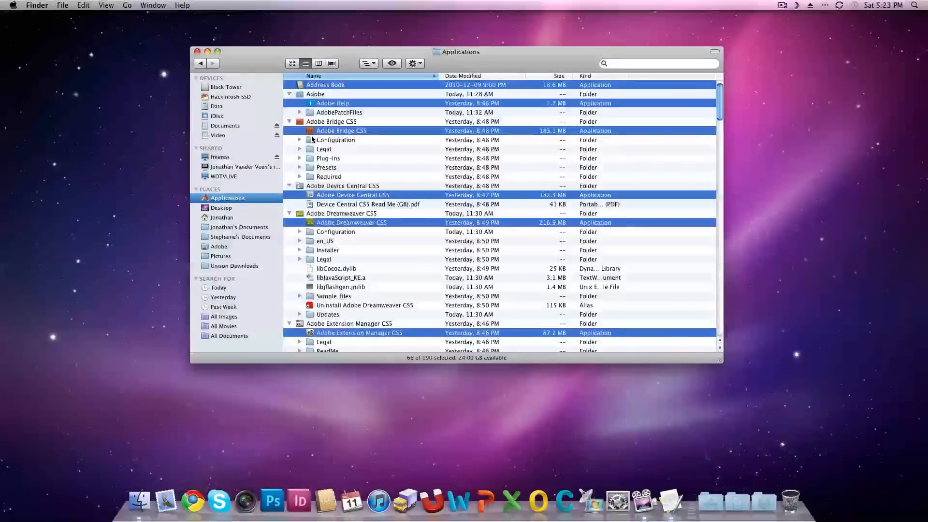
# - Scroll through the 66 selected applications, then launch them all together
pyautogui.scroll(-3)
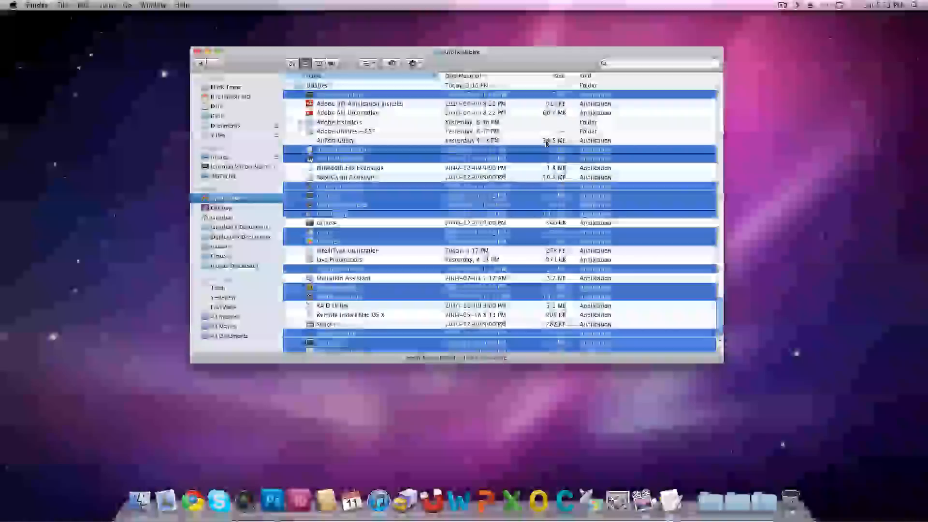
pyautogui.scroll(-3)
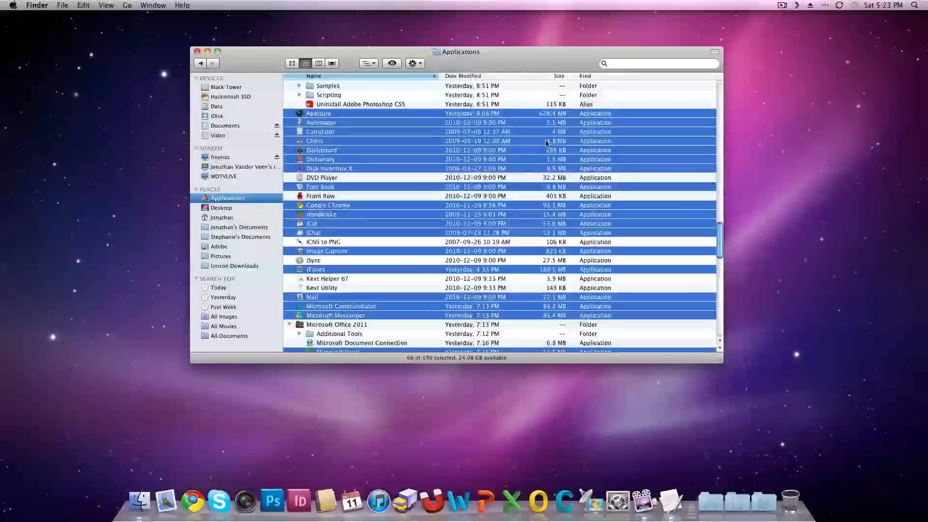
pyautogui.scroll(-3)
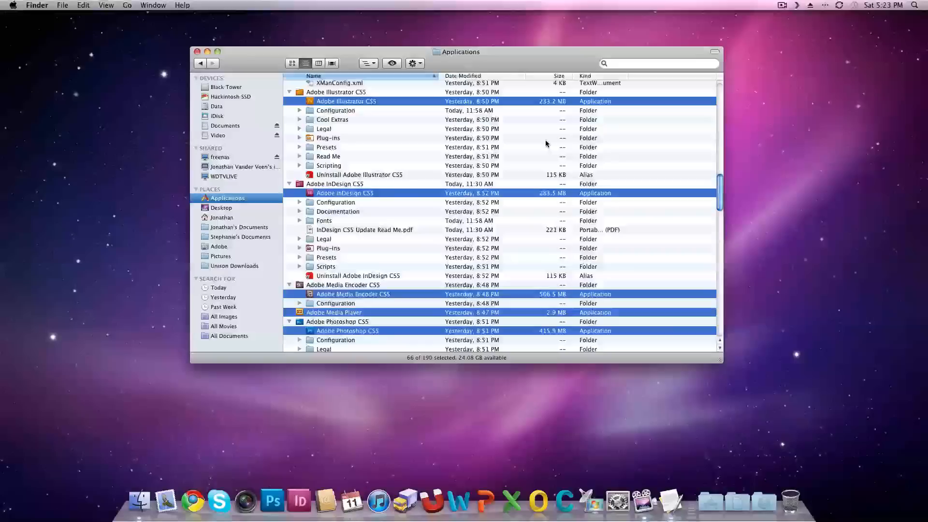
pyautogui.moveTo(521, 190)
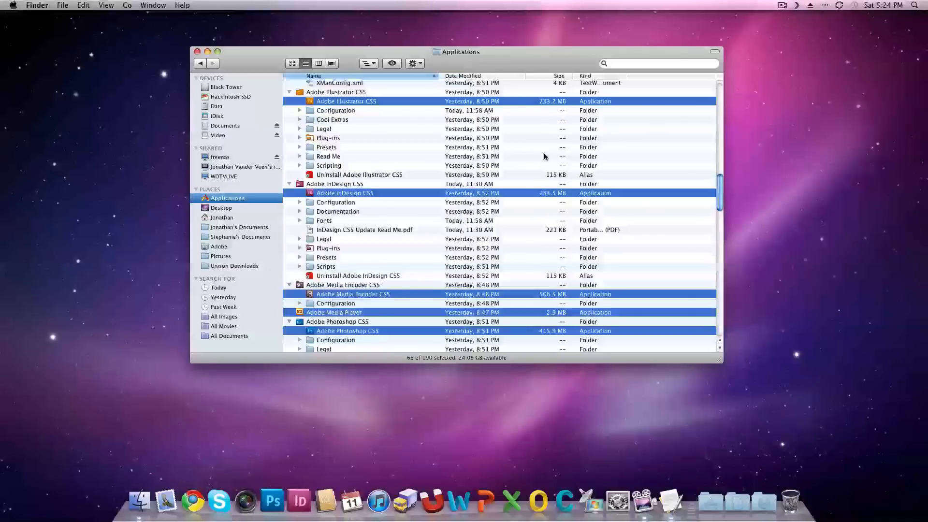
pyautogui.press('F12')
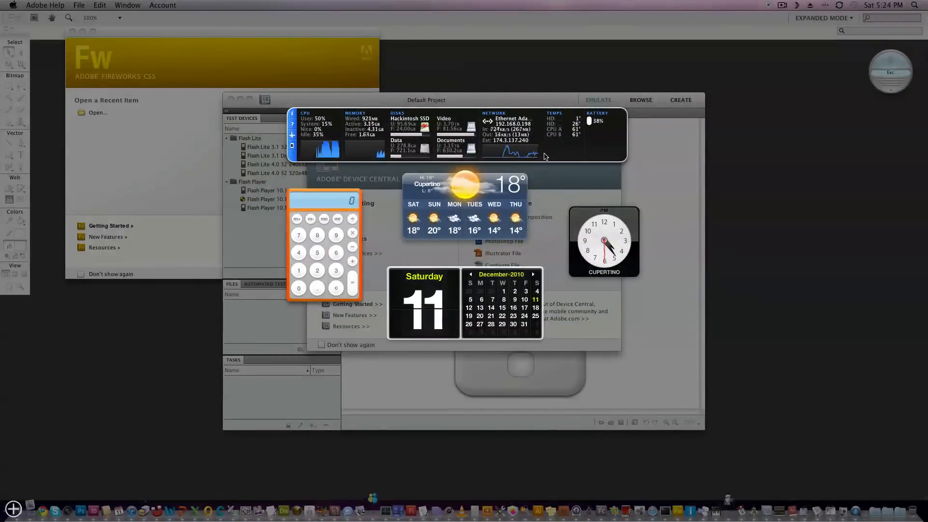
pyautogui.moveTo(704, 193)
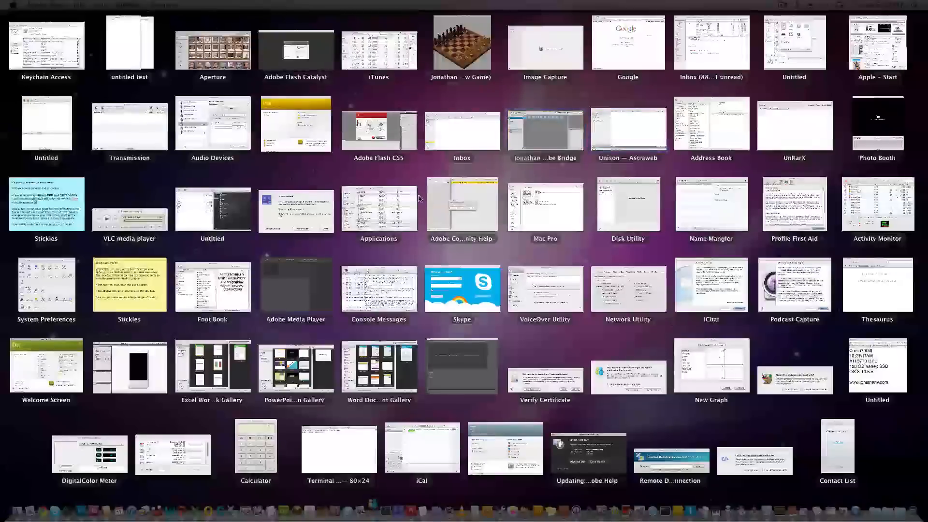
# - Pick the Google Canada Chrome window from the Exposé tiles
pyautogui.click(378, 210)
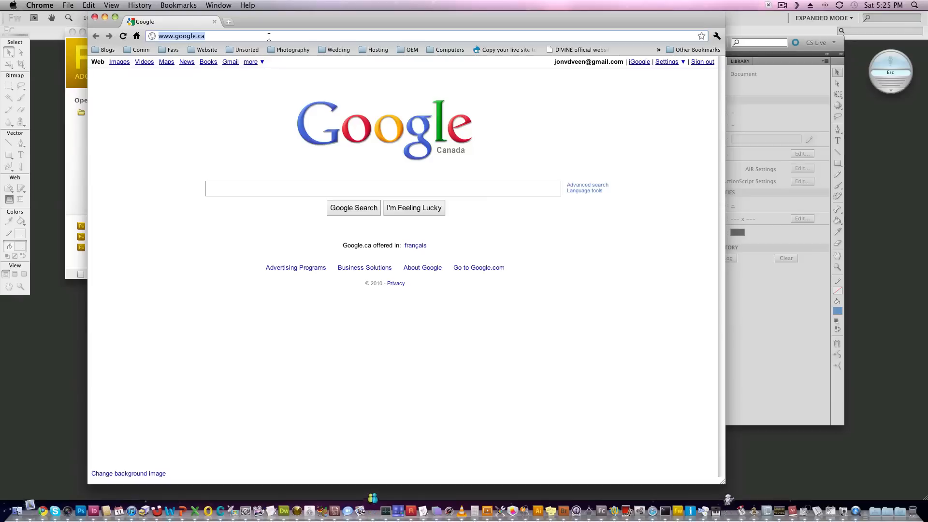
# - Enter 'homestarrun' in the address bar and choose the homestarrunner.com suggestion
pyautogui.write('homestarrun')
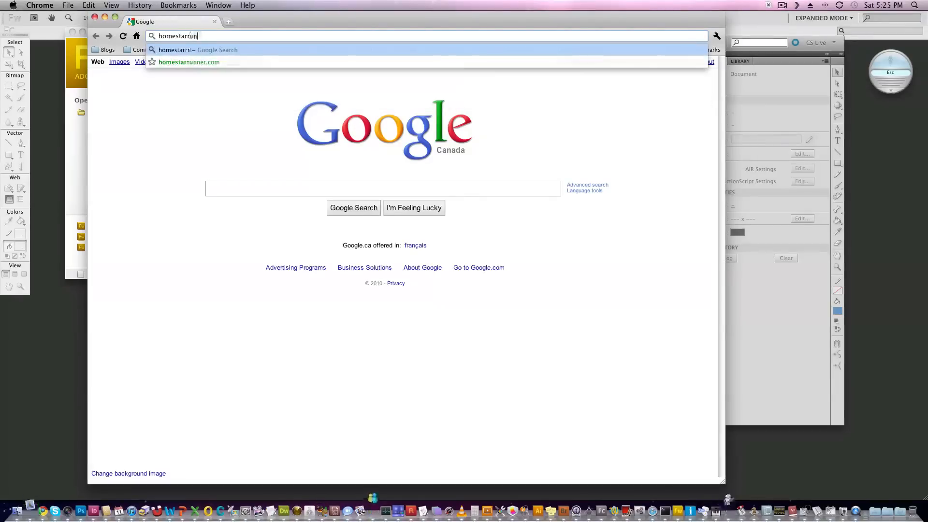
pyautogui.click(188, 62)
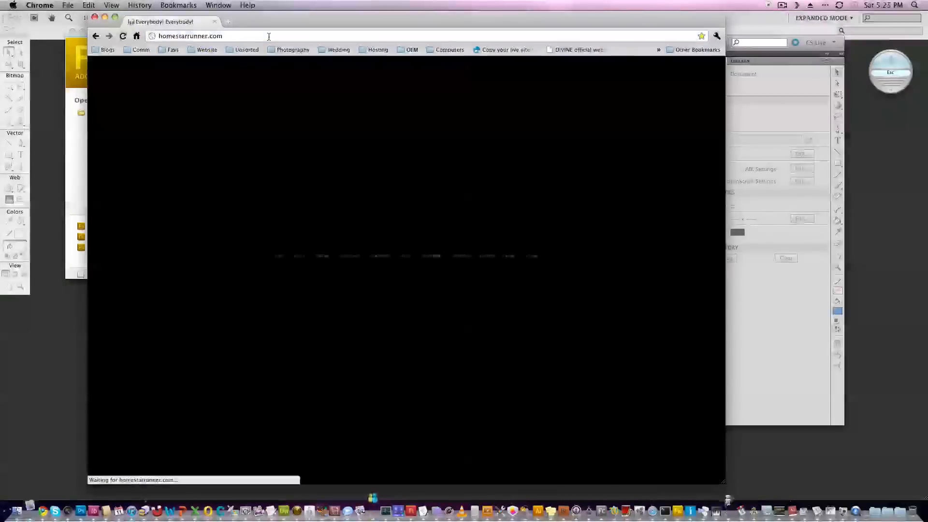